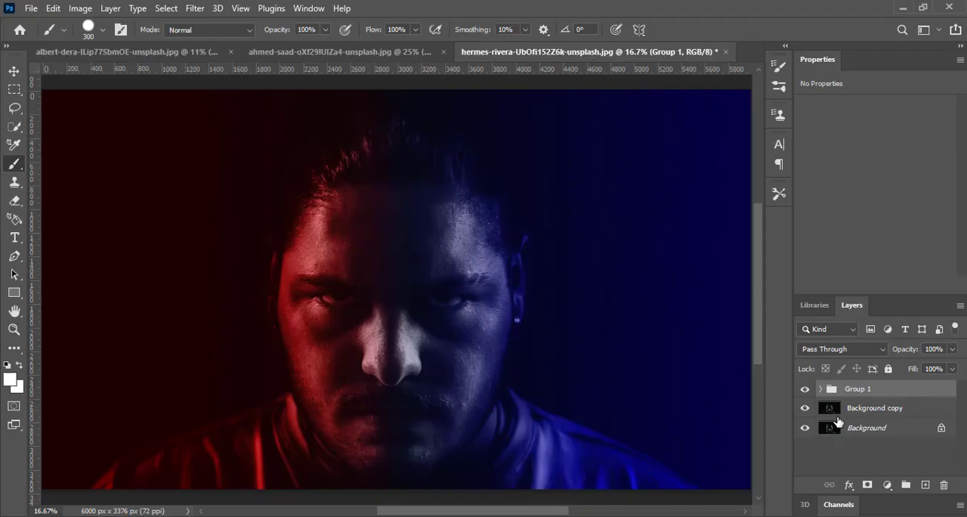
- Toggle the lighting group's visibility to compare the portrait before and after
{"action": "left_click", "coordinate": [803, 388]}
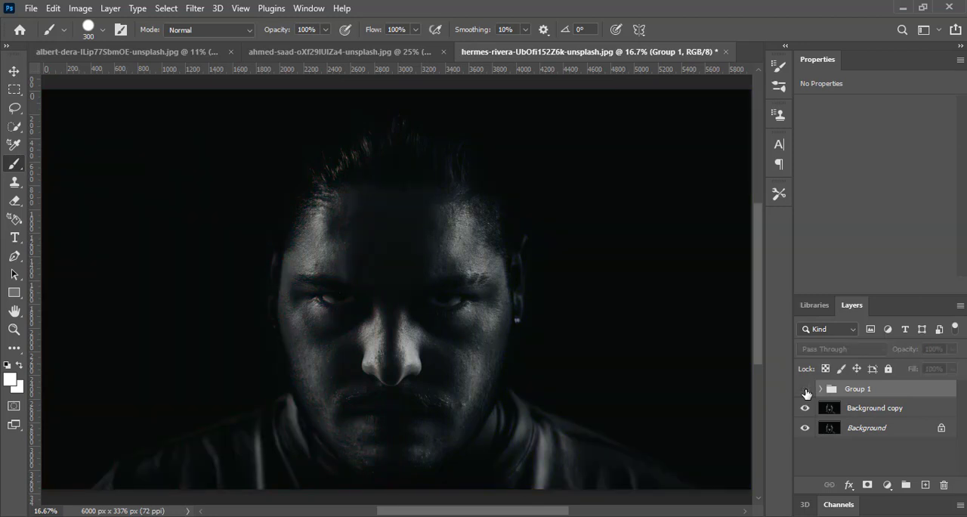
{"action": "left_click", "coordinate": [804, 388]}
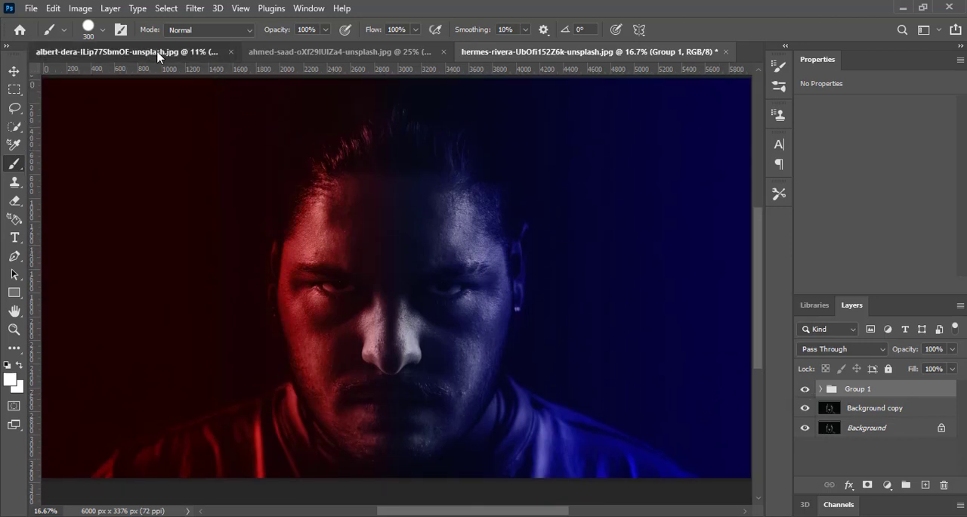
{"action": "left_click", "coordinate": [113, 51]}
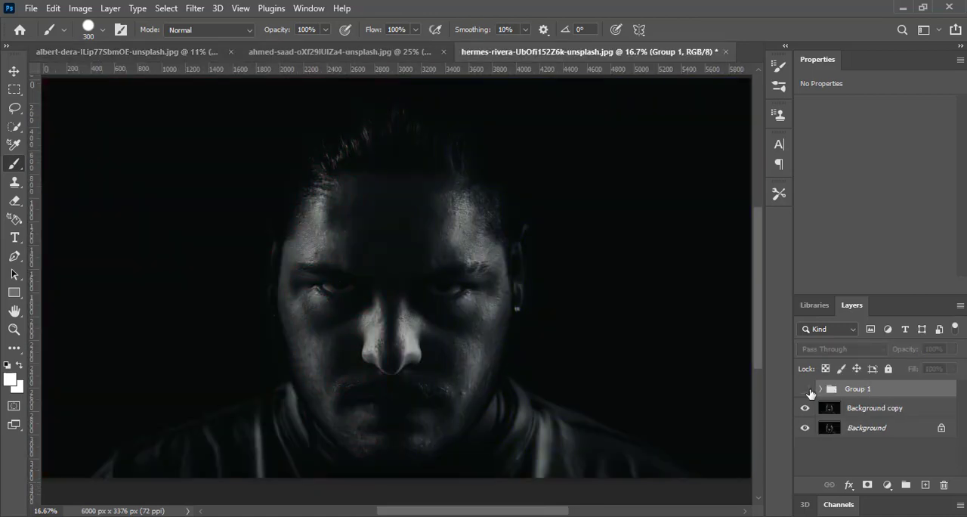
{"action": "left_click", "coordinate": [804, 388]}
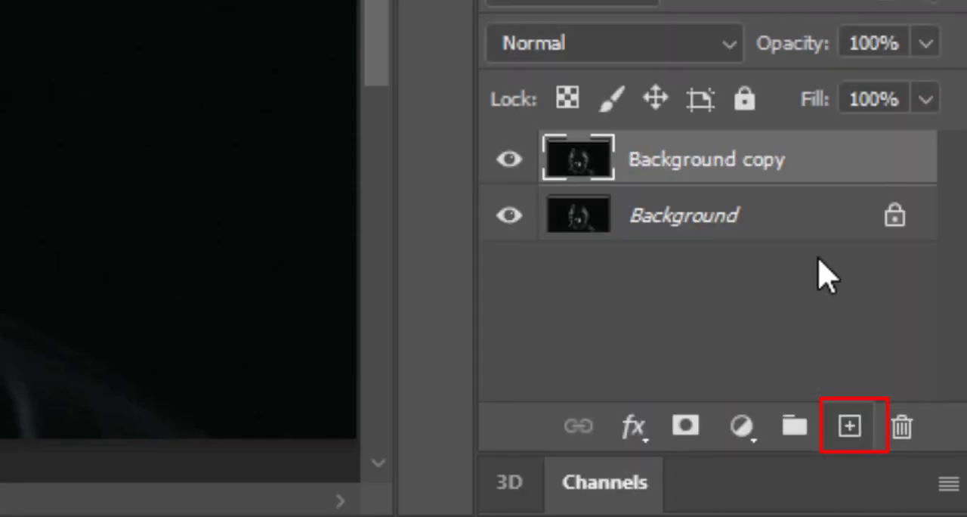
- Add an empty layer above Background copy and start a new Gradient fill layer
{"action": "left_click", "coordinate": [849, 426]}
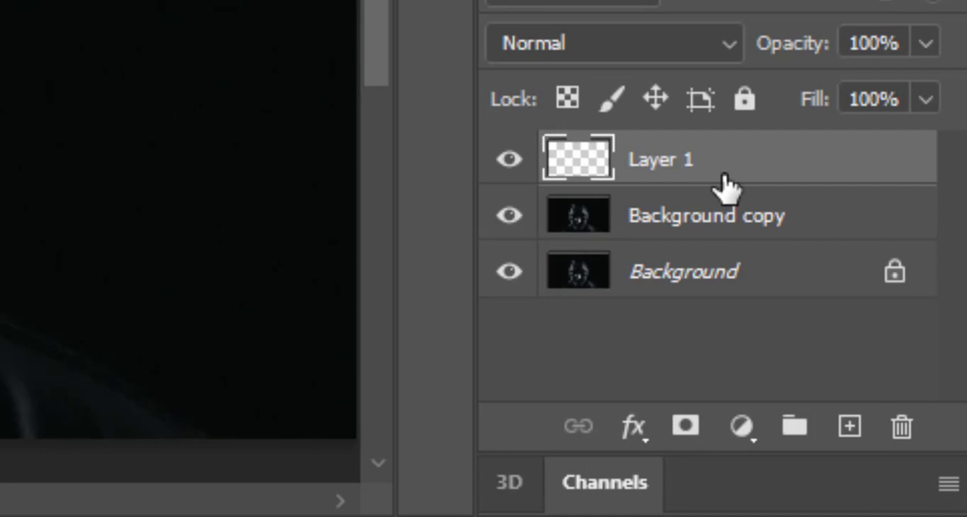
{"action": "left_click", "coordinate": [740, 427]}
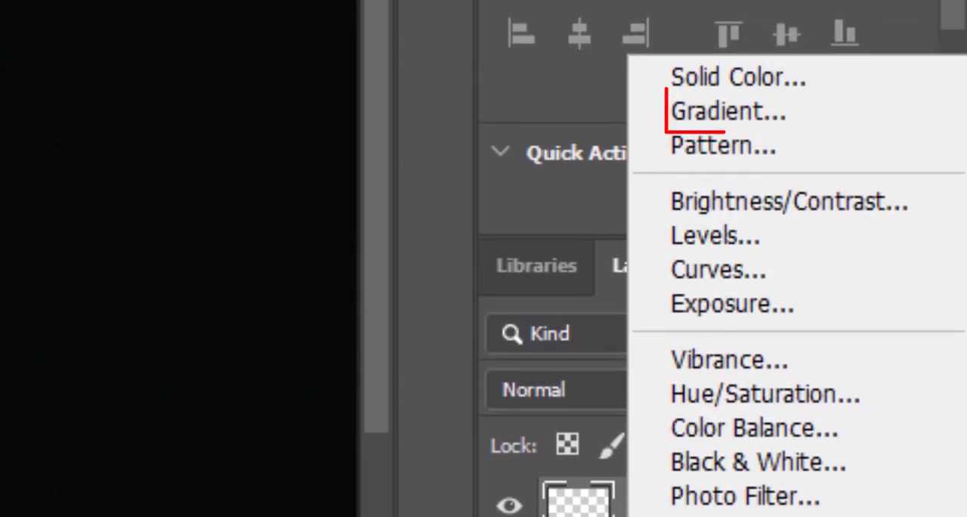
{"action": "left_click", "coordinate": [725, 112]}
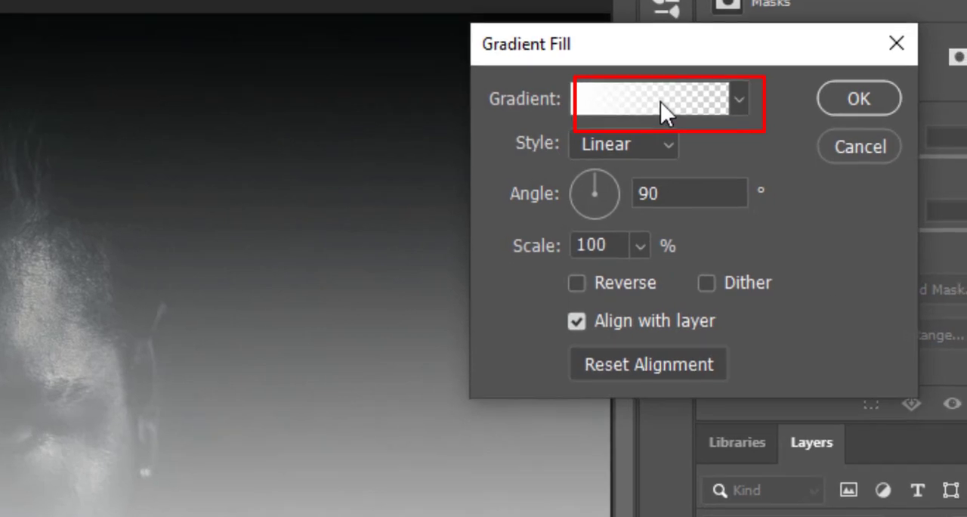
- In the gradient editor, rename the white-to-transparent preset to 'red'
{"action": "left_click", "coordinate": [661, 100]}
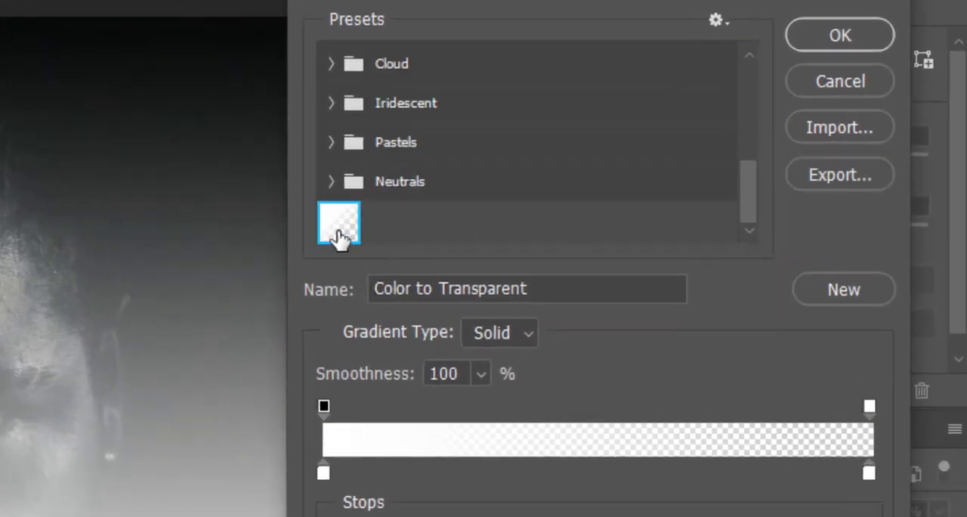
{"action": "right_click", "coordinate": [338, 223]}
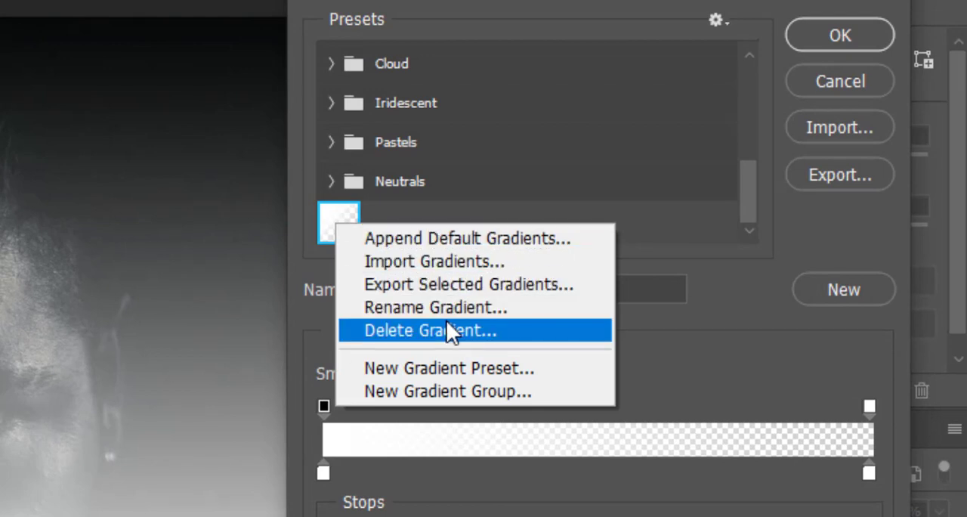
{"action": "left_click", "coordinate": [436, 307]}
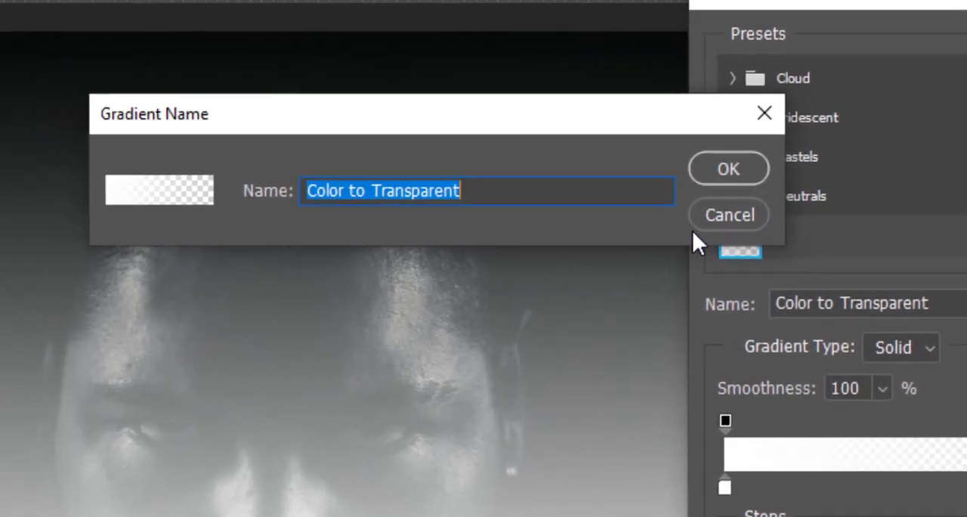
{"action": "type", "text": "red"}
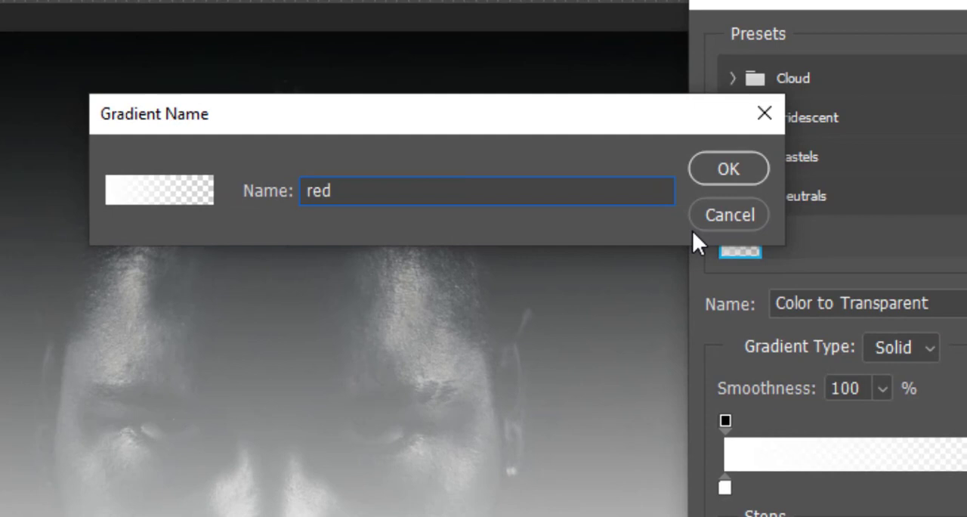
{"action": "left_click", "coordinate": [727, 168]}
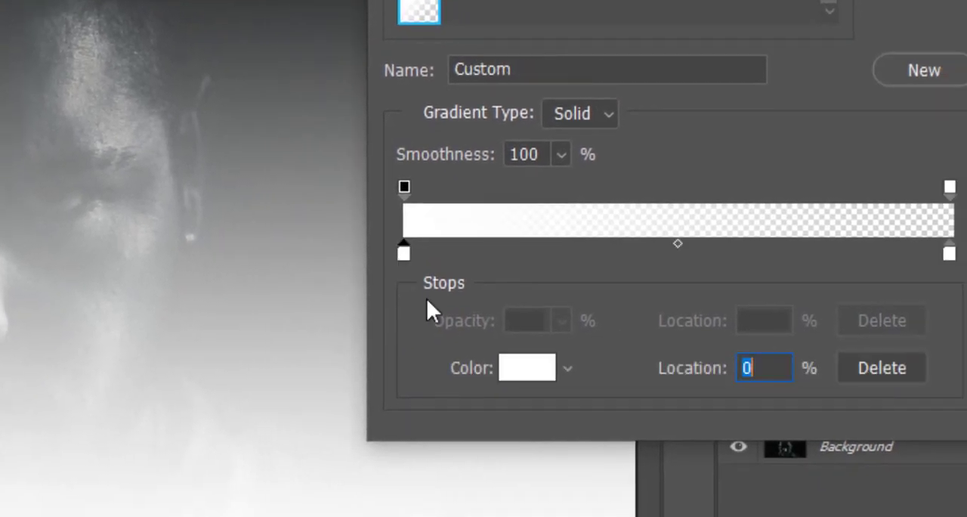
- Make the gradient solid red ff0000 fading to transparent at about 51% and accept it
{"action": "left_click", "coordinate": [527, 369]}
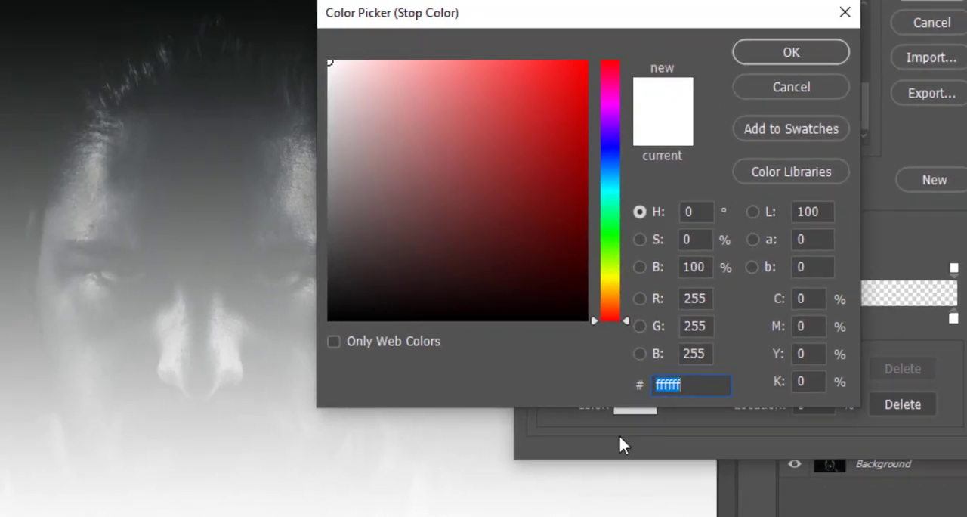
{"action": "type", "text": "ff0000"}
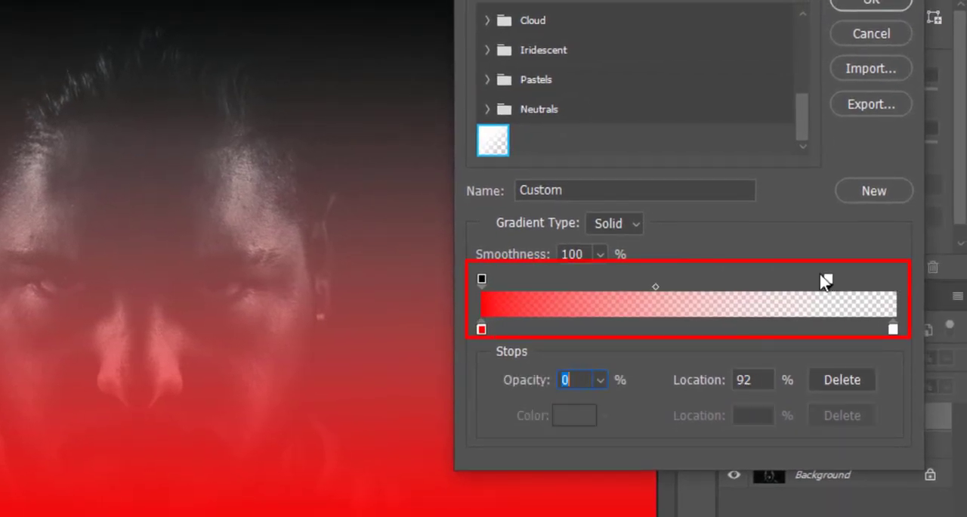
{"action": "left_click_drag", "start_coordinate": [825, 278], "coordinate": [701, 278]}
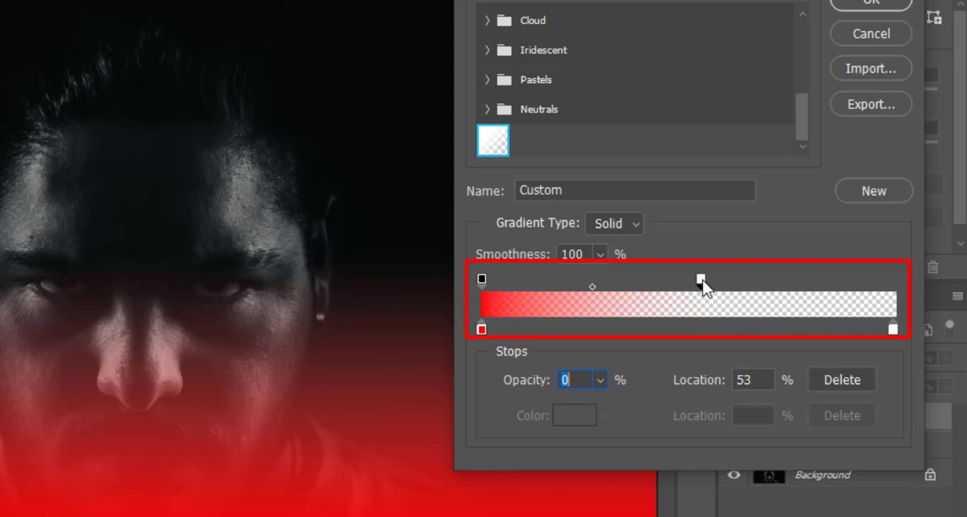
{"action": "left_click_drag", "start_coordinate": [701, 278], "coordinate": [685, 278]}
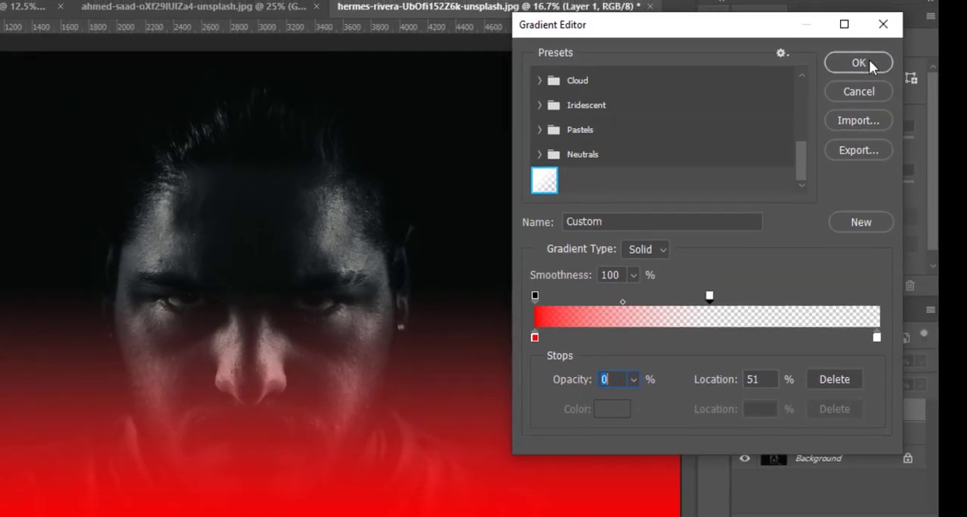
{"action": "left_click", "coordinate": [858, 62]}
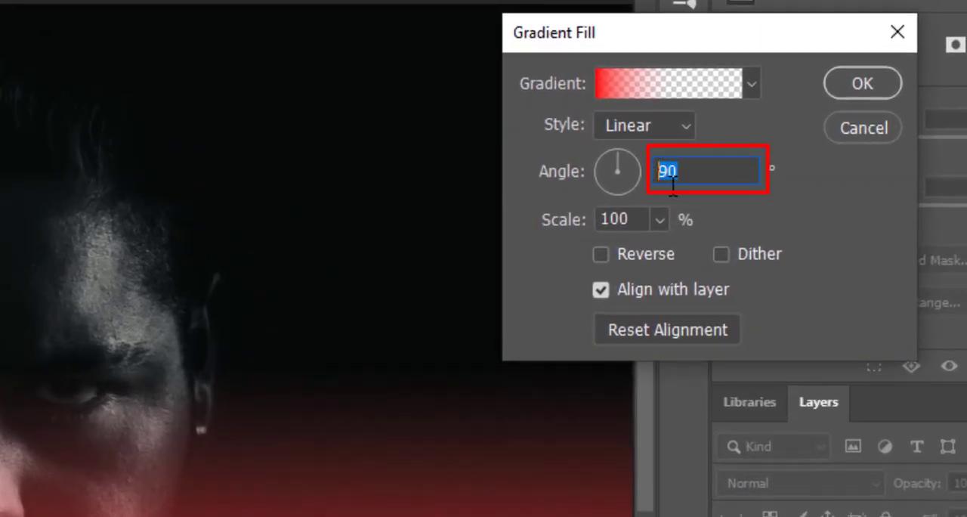
- Set the fill angle to 0°, hold the red solid to about 17%, and apply Gradient Fill 1
{"action": "type", "text": "0"}
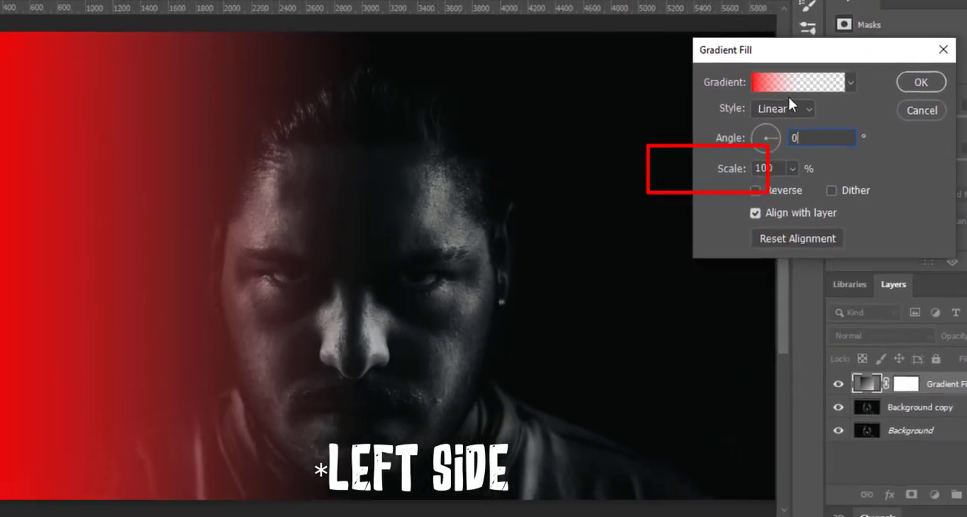
{"action": "left_click", "coordinate": [797, 82]}
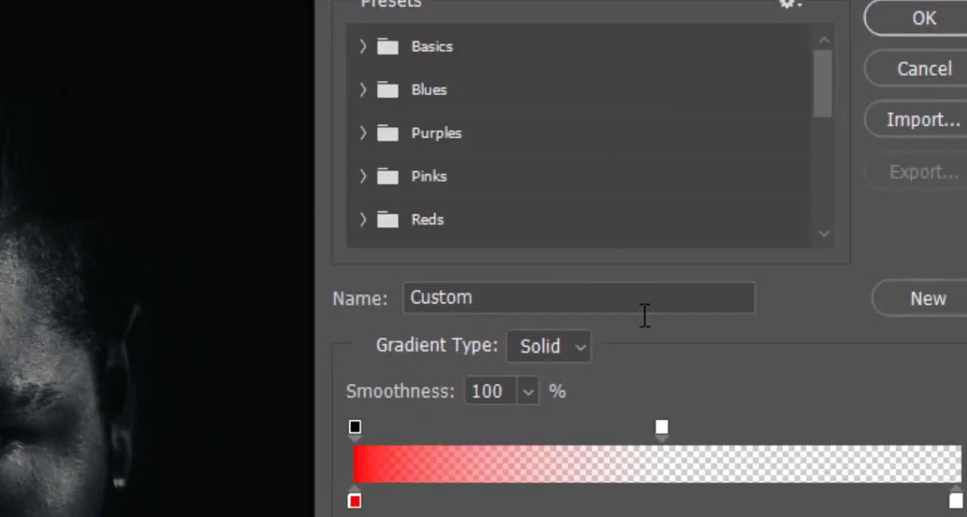
{"action": "left_click_drag", "start_coordinate": [662, 427], "coordinate": [692, 427]}
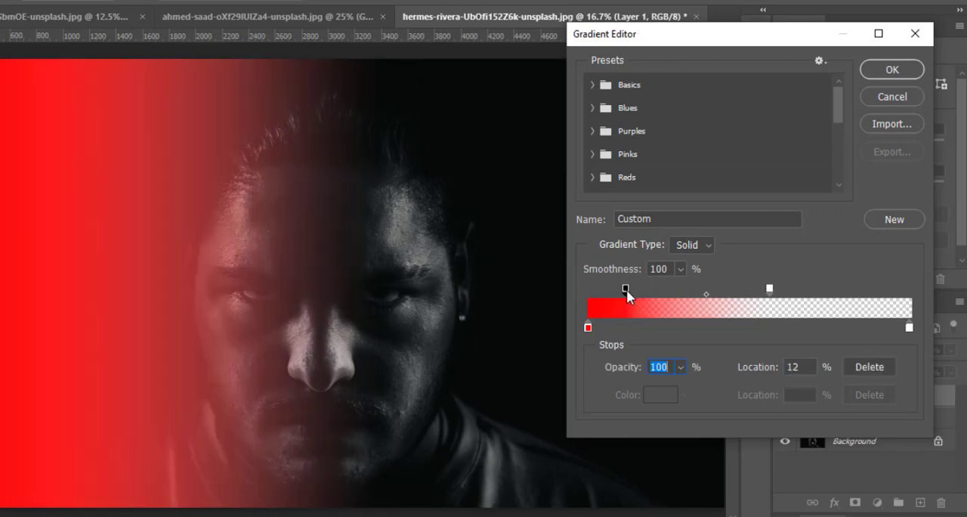
{"action": "left_click_drag", "start_coordinate": [625, 289], "coordinate": [643, 288]}
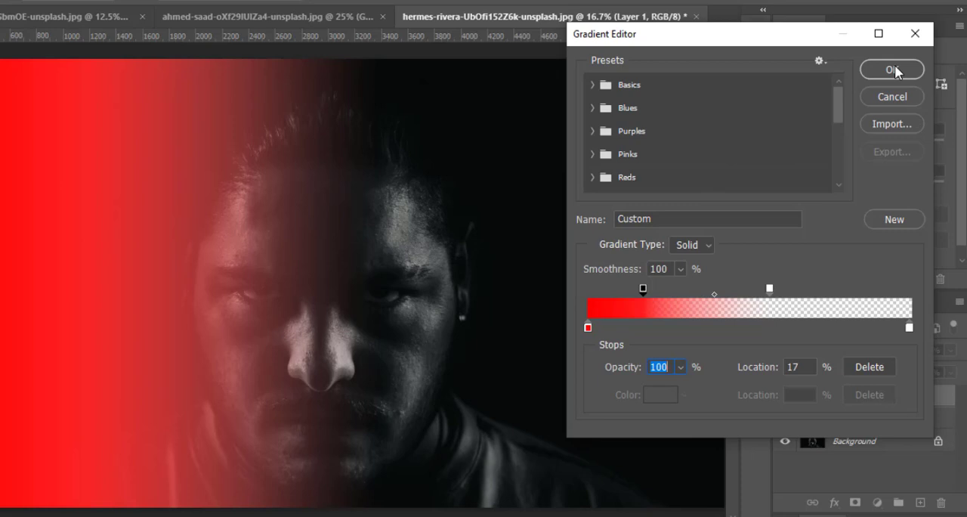
{"action": "left_click", "coordinate": [891, 69]}
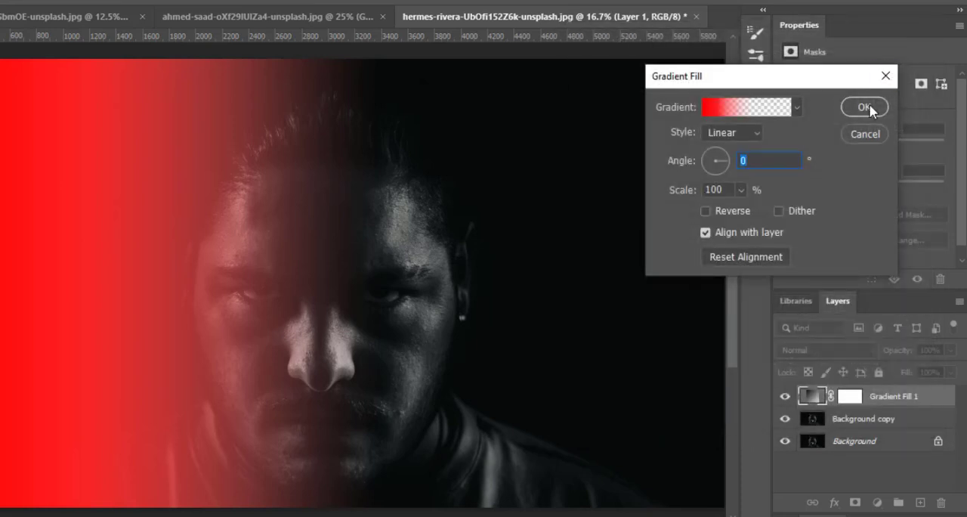
{"action": "left_click", "coordinate": [864, 106]}
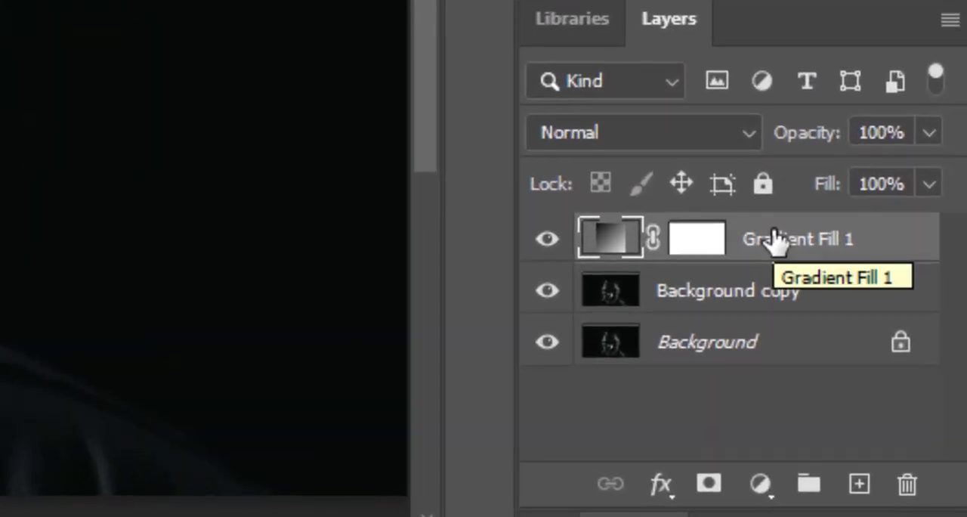
- Duplicate Gradient Fill 1 and set the copy's angle to 180° so it glows from the right
{"action": "key", "text": "ctrl+j"}
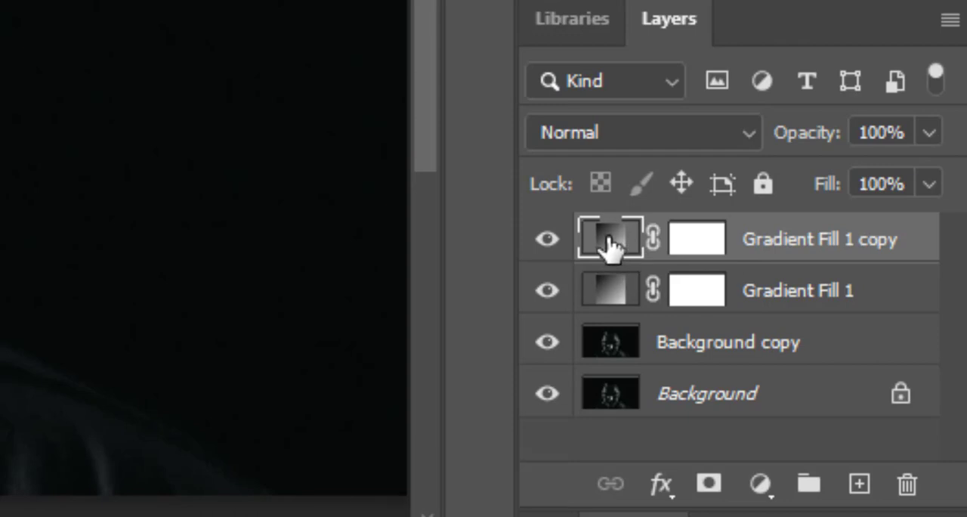
{"action": "double_click", "coordinate": [609, 237]}
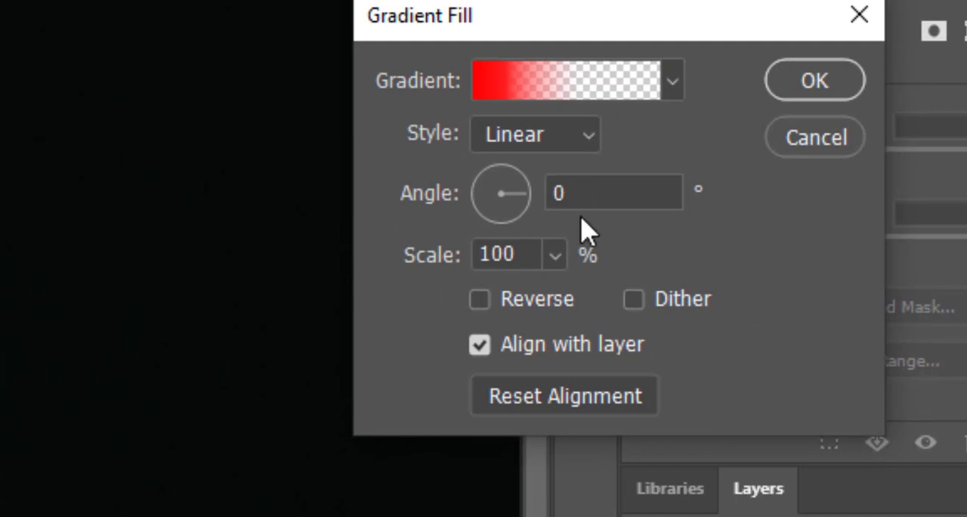
{"action": "left_click", "coordinate": [614, 192]}
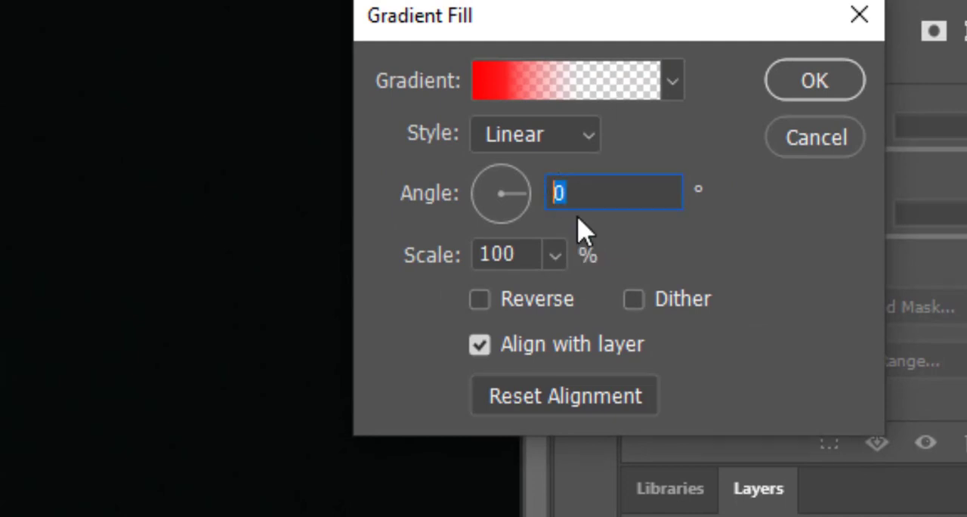
{"action": "type", "text": "180"}
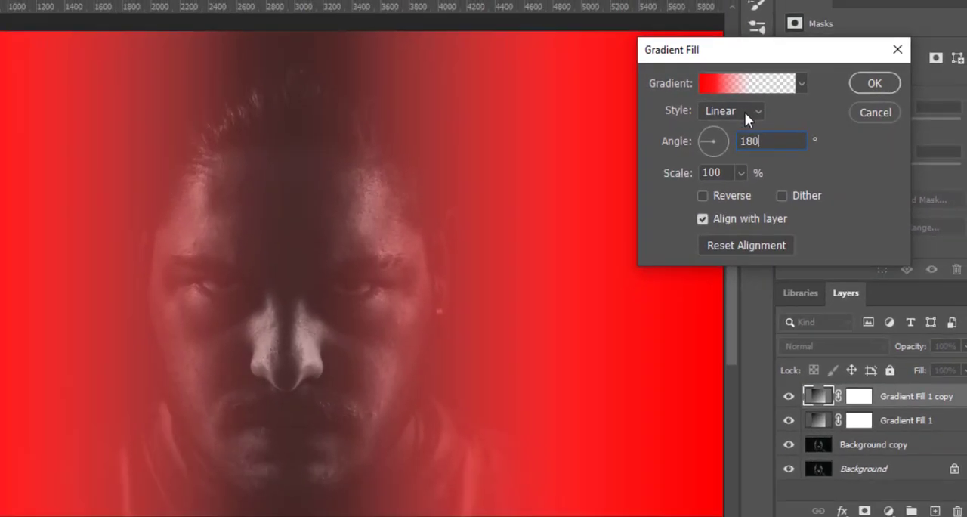
- Recolour the copy's gradient blue with full strength to about 25% and confirm
{"action": "left_click", "coordinate": [746, 84]}
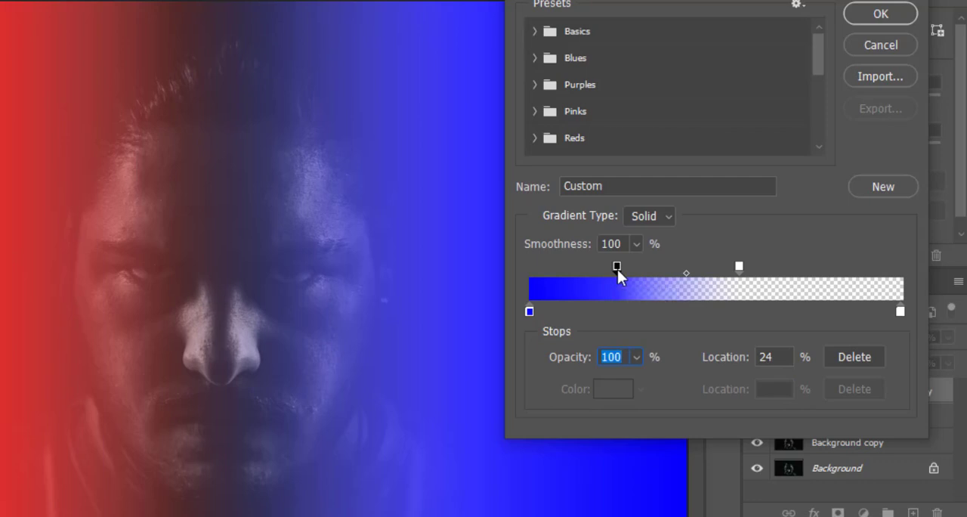
{"action": "left_click_drag", "start_coordinate": [616, 266], "coordinate": [622, 265]}
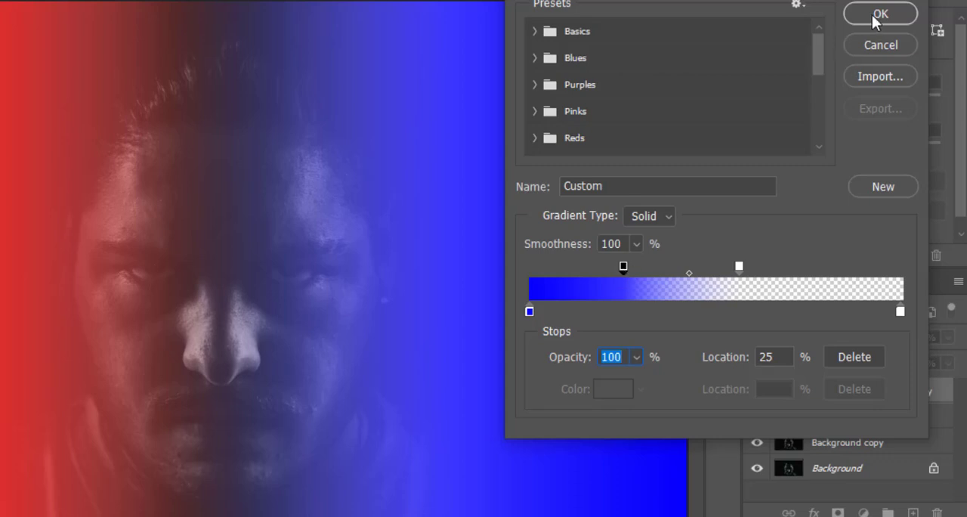
{"action": "left_click", "coordinate": [880, 14]}
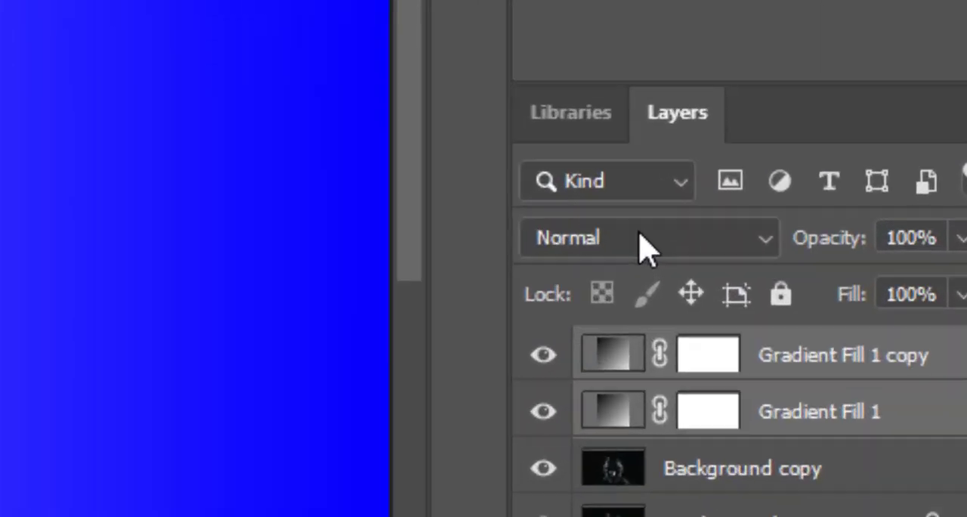
- Blend the gradient fill layers in Color mode so they only tint the face
{"action": "left_click", "coordinate": [647, 237]}
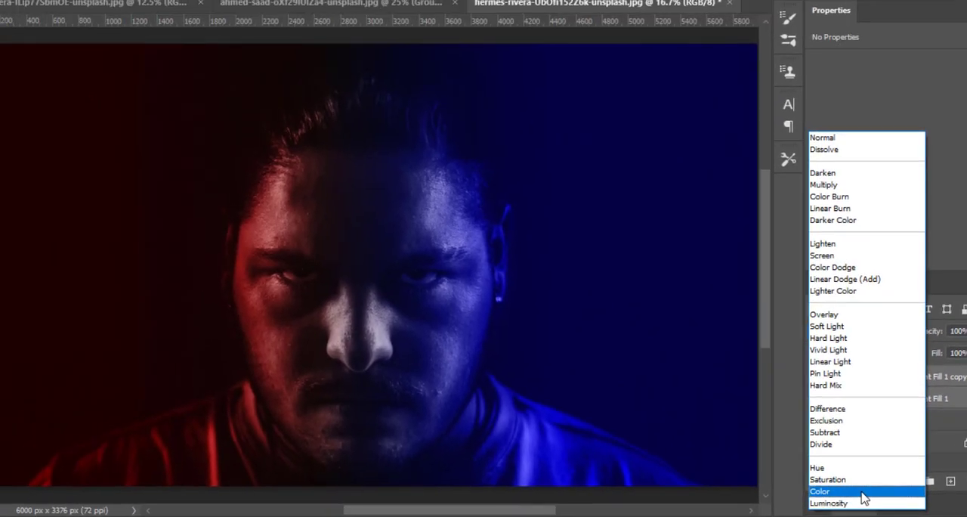
{"action": "left_click", "coordinate": [818, 491]}
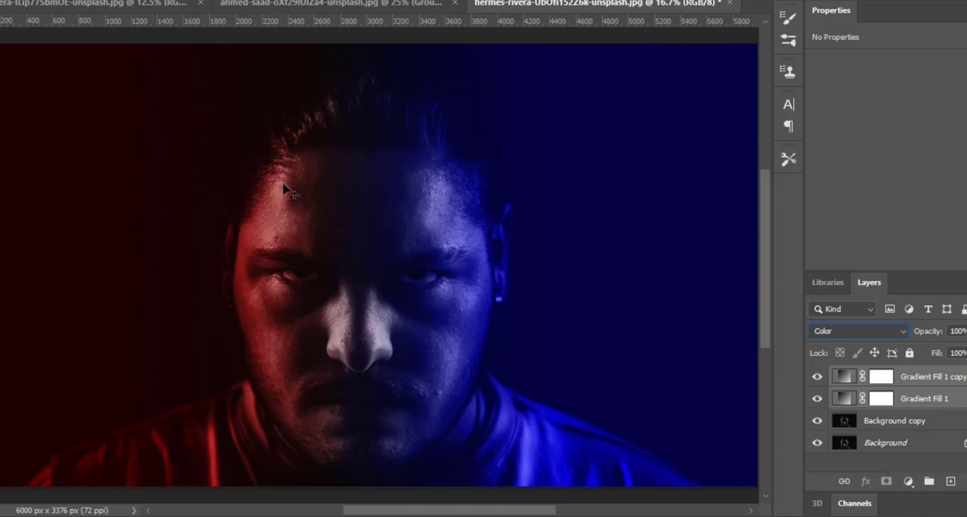
{"action": "mouse_move", "coordinate": [302, 263]}
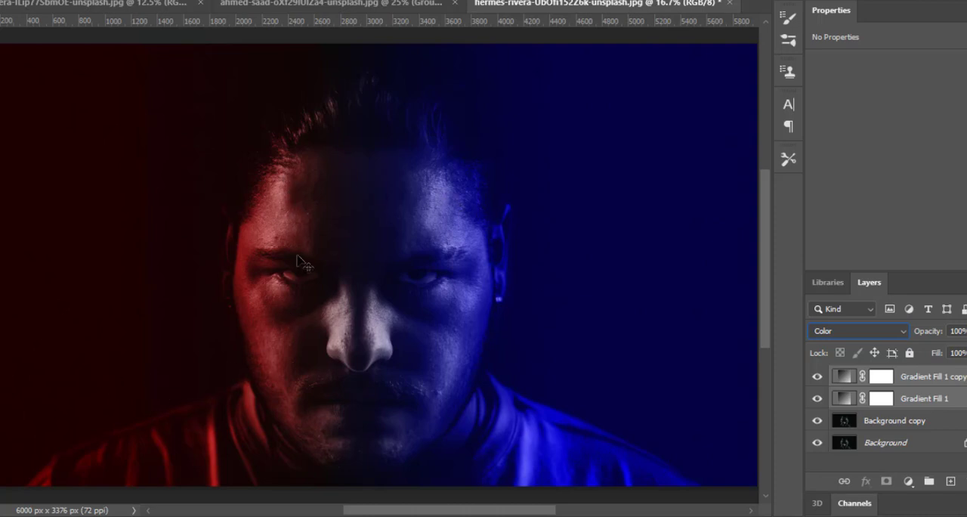
{"action": "mouse_move", "coordinate": [846, 385]}
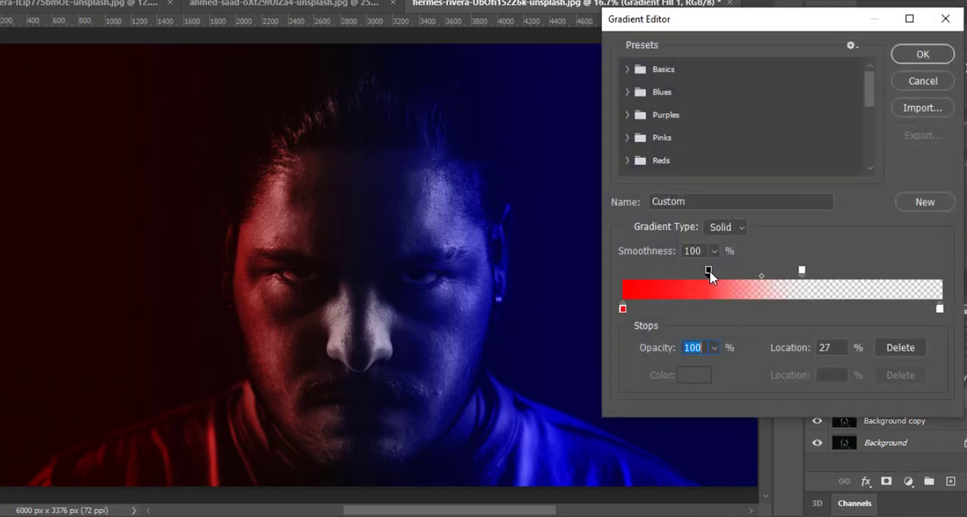
- Extend the solid red part of Gradient Fill 1 to about 34% and confirm
{"action": "left_click_drag", "start_coordinate": [707, 270], "coordinate": [720, 270]}
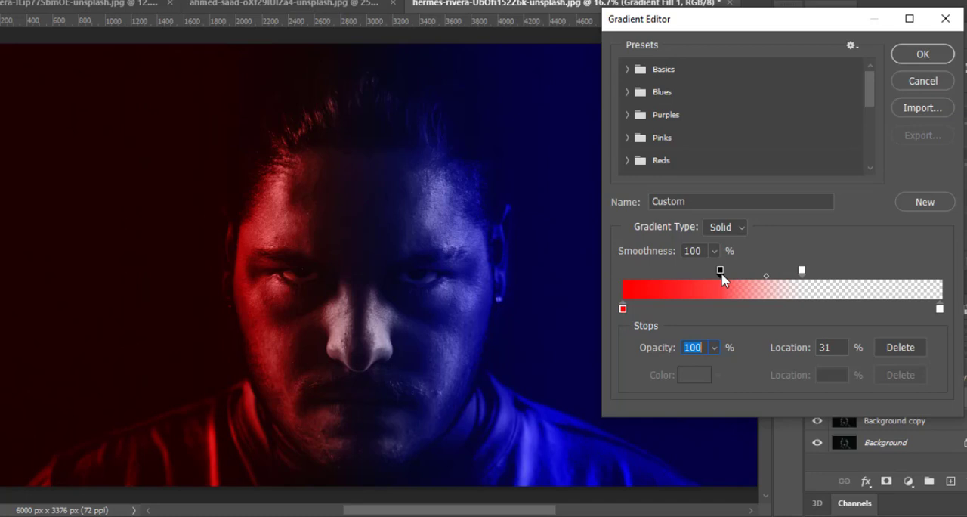
{"action": "left_click_drag", "start_coordinate": [719, 269], "coordinate": [731, 269]}
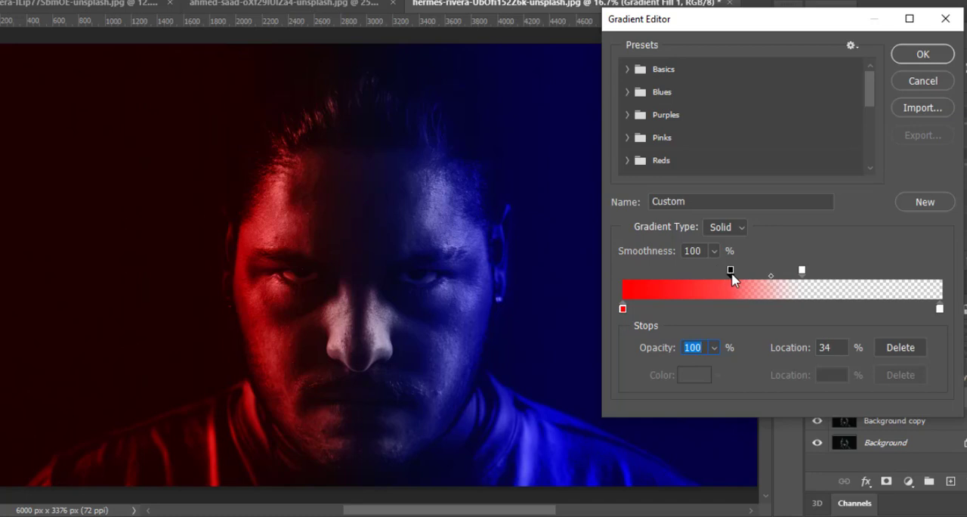
{"action": "mouse_move", "coordinate": [732, 269]}
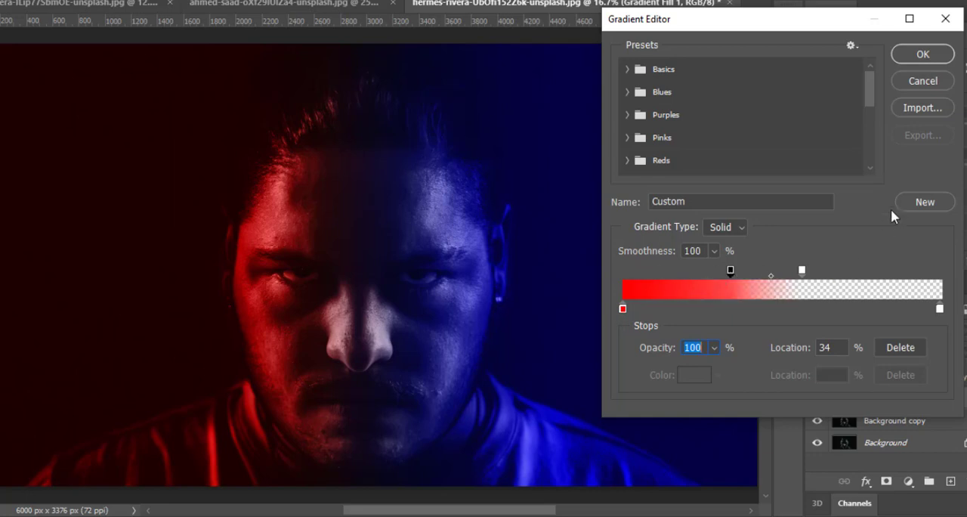
{"action": "left_click", "coordinate": [921, 55]}
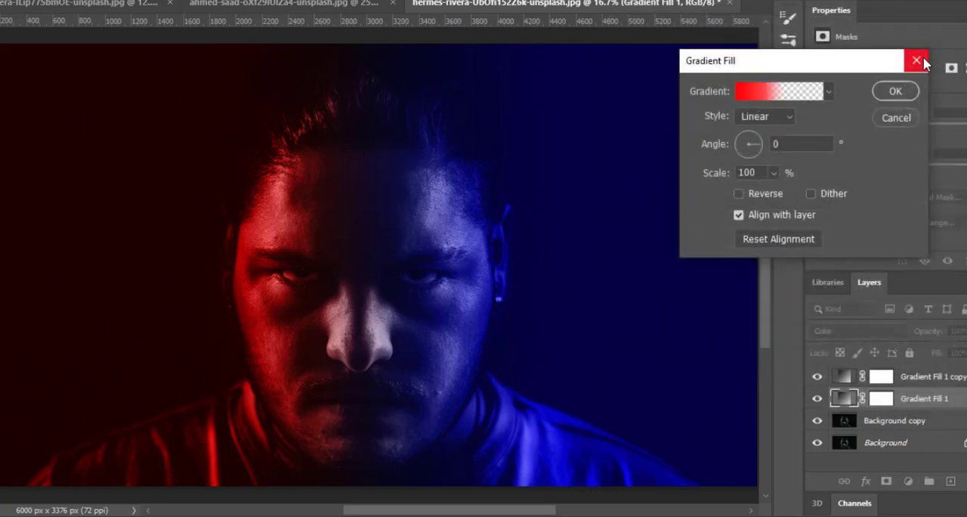
{"action": "left_click", "coordinate": [915, 61]}
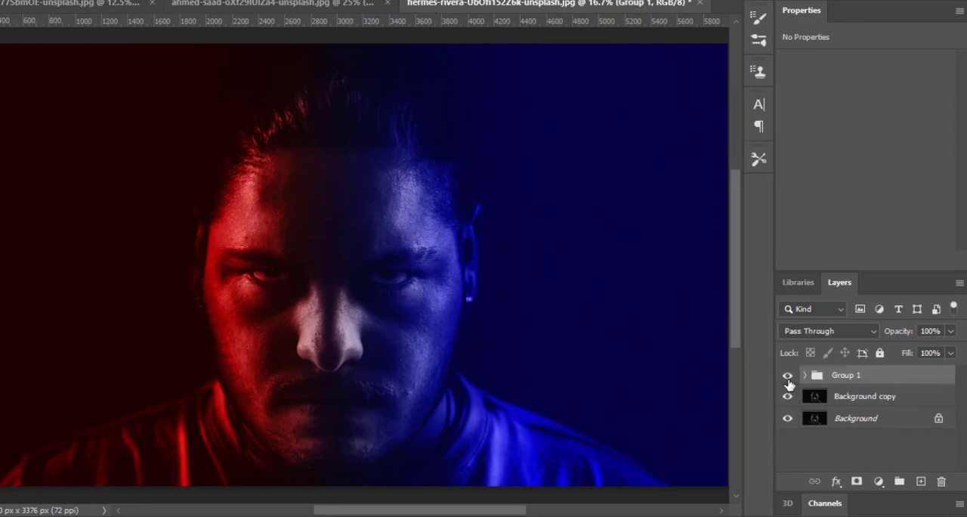
- Toggle Group 1's visibility to compare the red-blue lighting before and after
{"action": "left_click", "coordinate": [787, 375]}
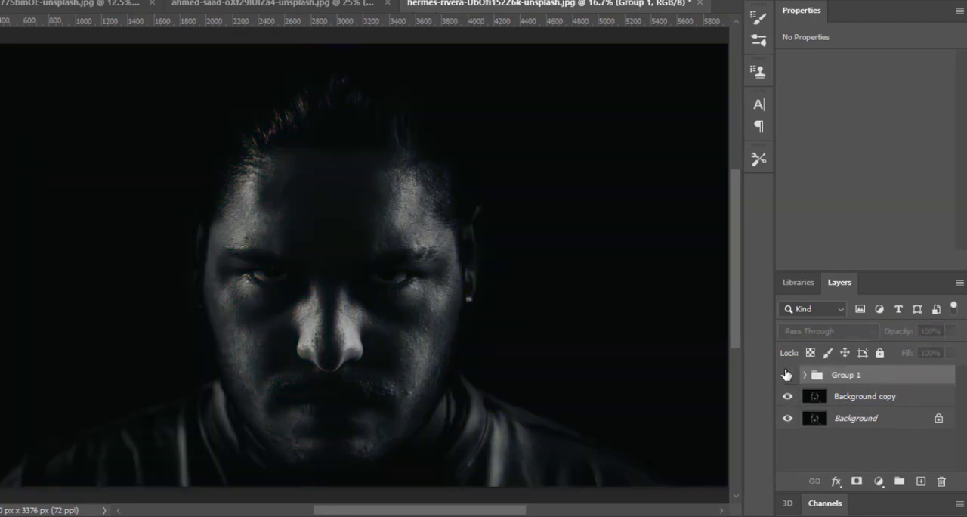
{"action": "left_click", "coordinate": [787, 374]}
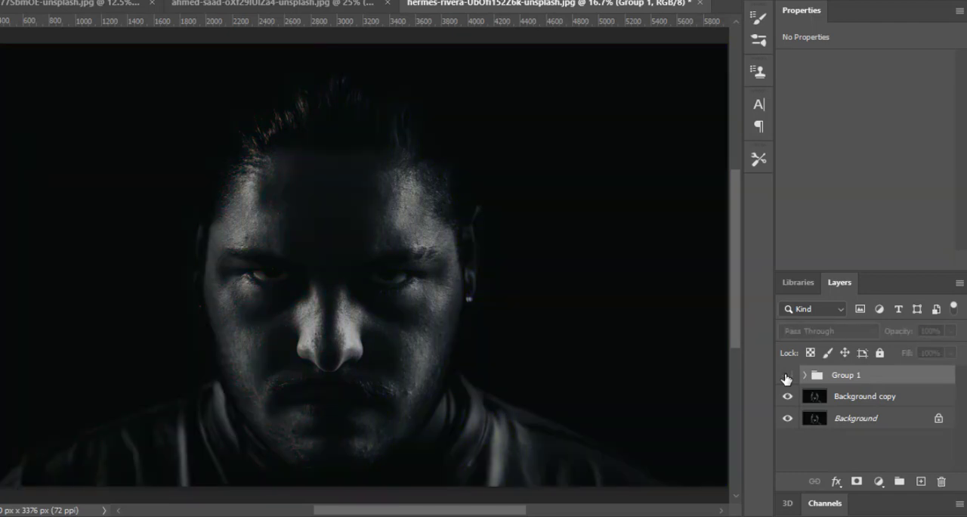
{"action": "left_click", "coordinate": [785, 374]}
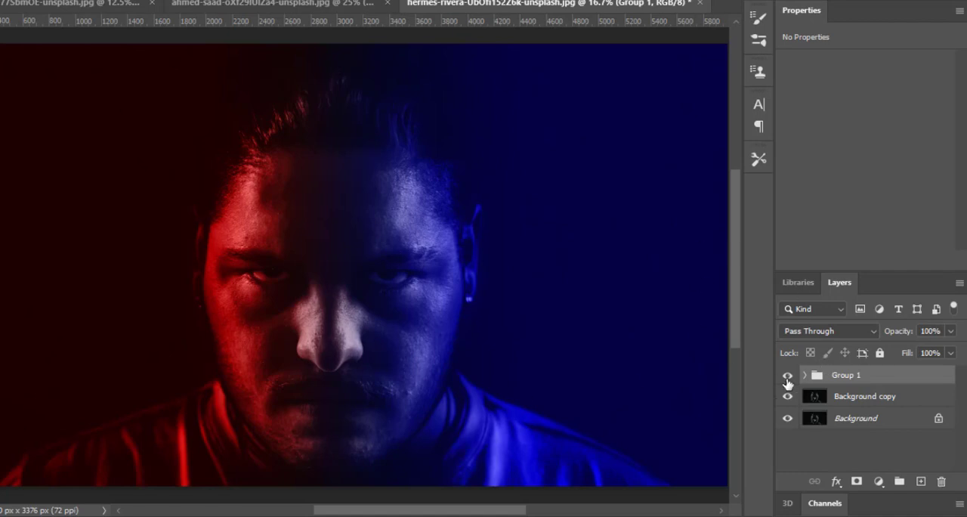
{"action": "left_click", "coordinate": [787, 374]}
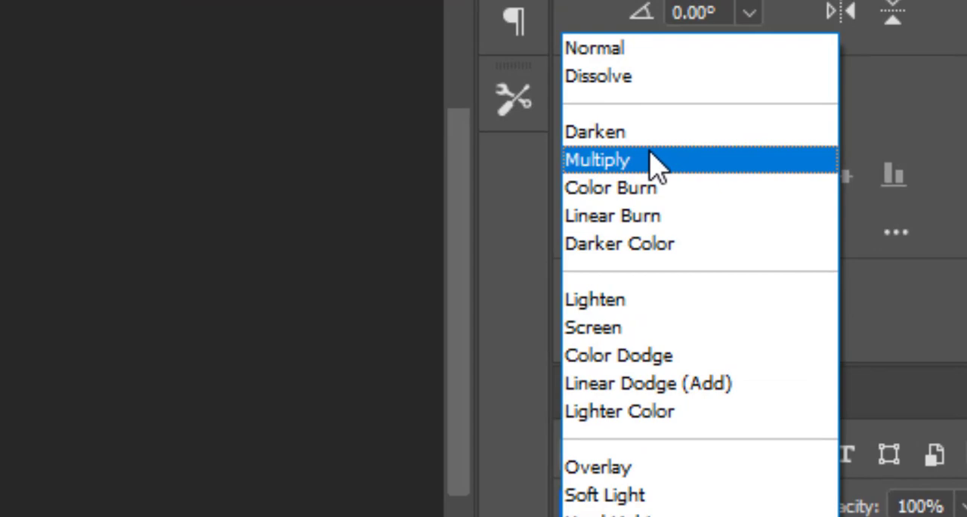
- Set the second portrait's Background copy to Multiply and add a red gradient fill with adjusted fade
{"action": "left_click", "coordinate": [598, 160]}
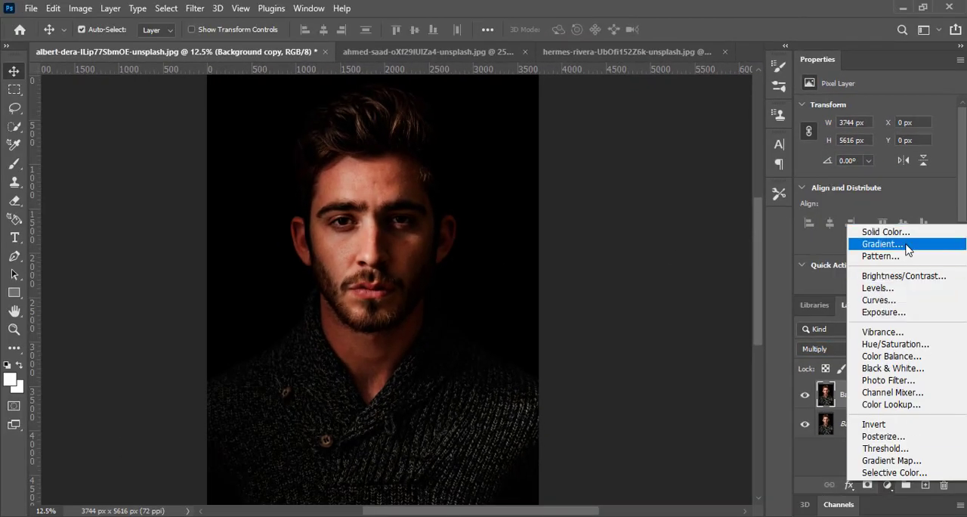
{"action": "left_click", "coordinate": [880, 244]}
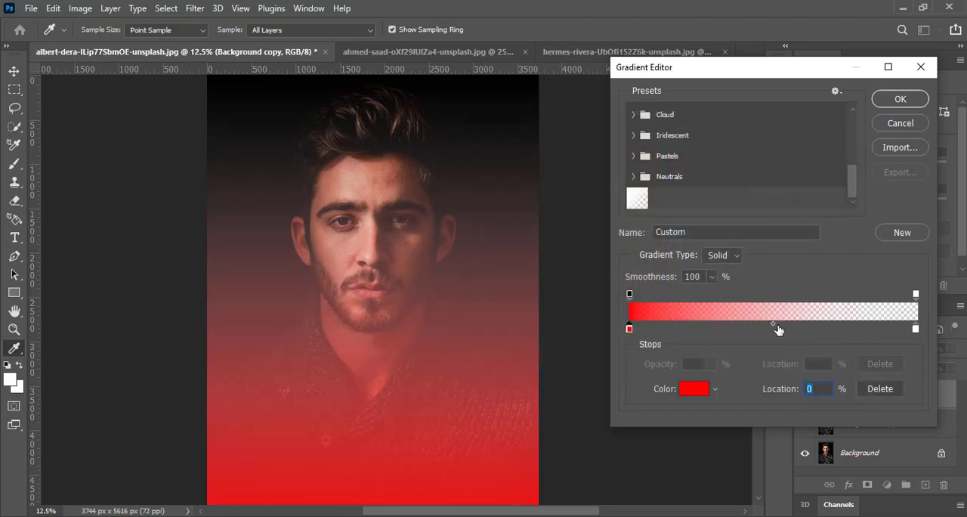
{"action": "left_click", "coordinate": [749, 293]}
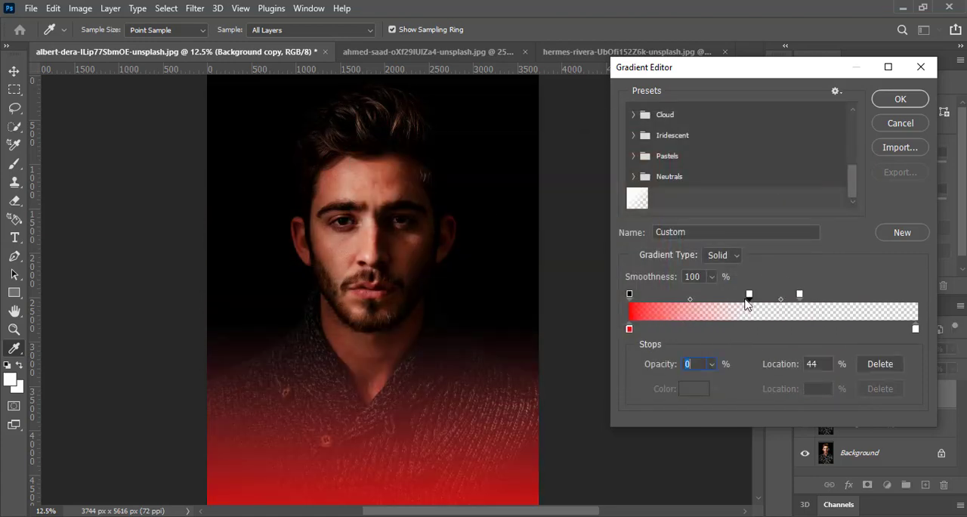
{"action": "left_click", "coordinate": [900, 100]}
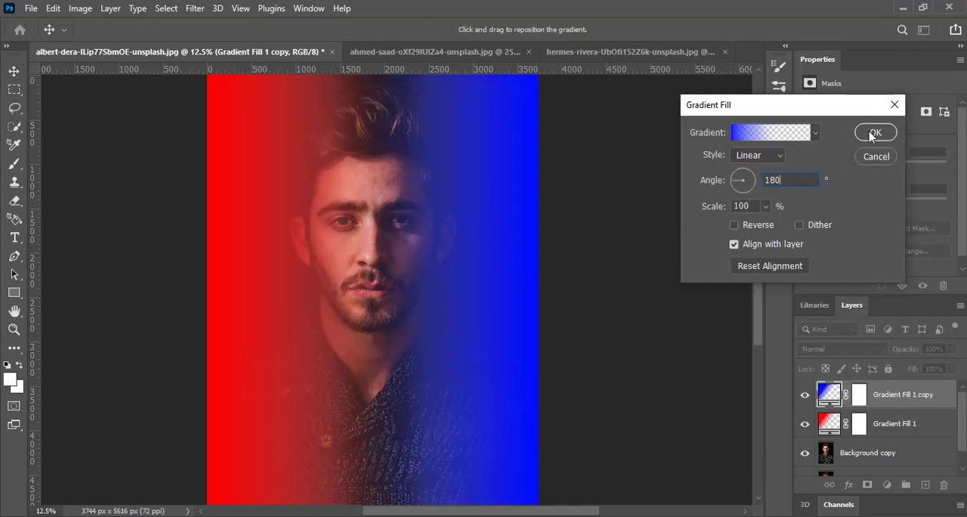
- Confirm the duplicated blue gradient flipped to 180° on the second portrait
{"action": "left_click", "coordinate": [769, 133]}
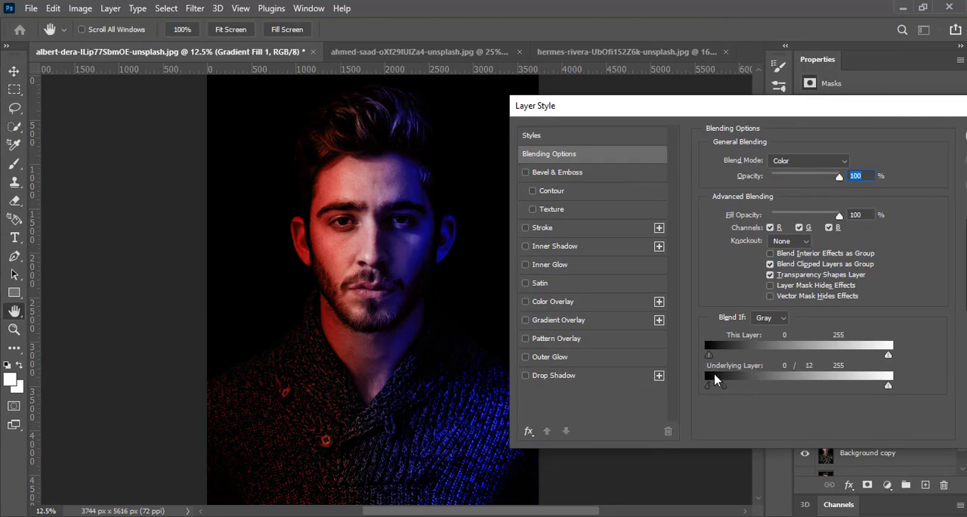
- Pull the Underlying Layer black slider to spare dark areas, then set the blue fade stop to 56%
{"action": "left_click_drag", "start_coordinate": [716, 386], "coordinate": [810, 385]}
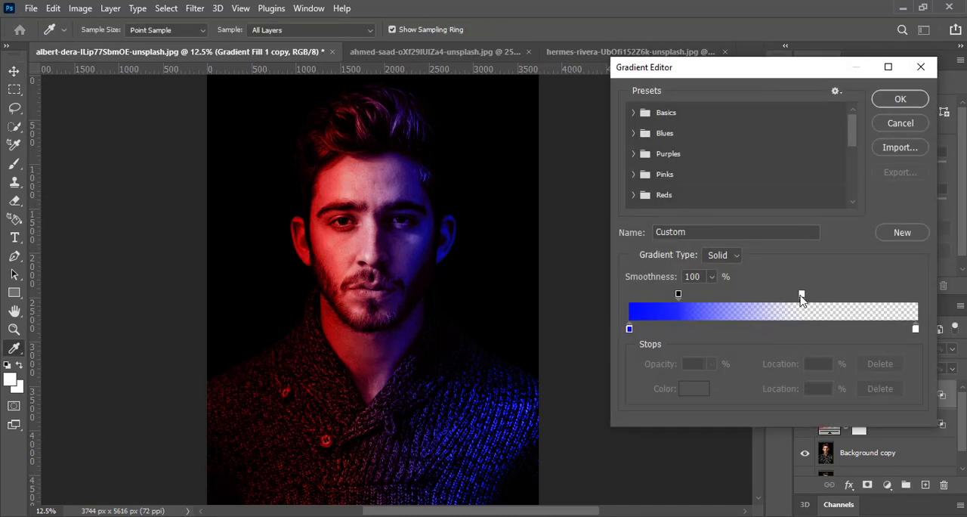
{"action": "left_click", "coordinate": [792, 295]}
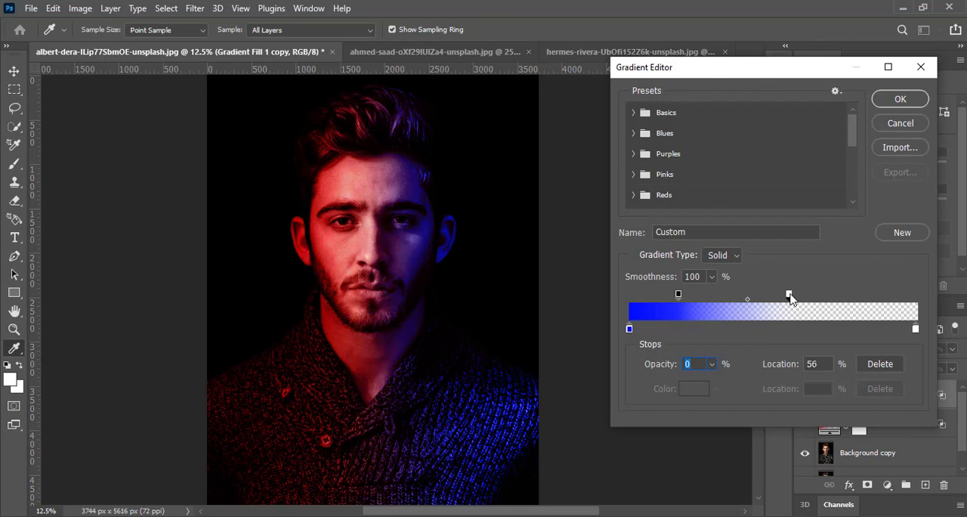
{"action": "left_click", "coordinate": [901, 100]}
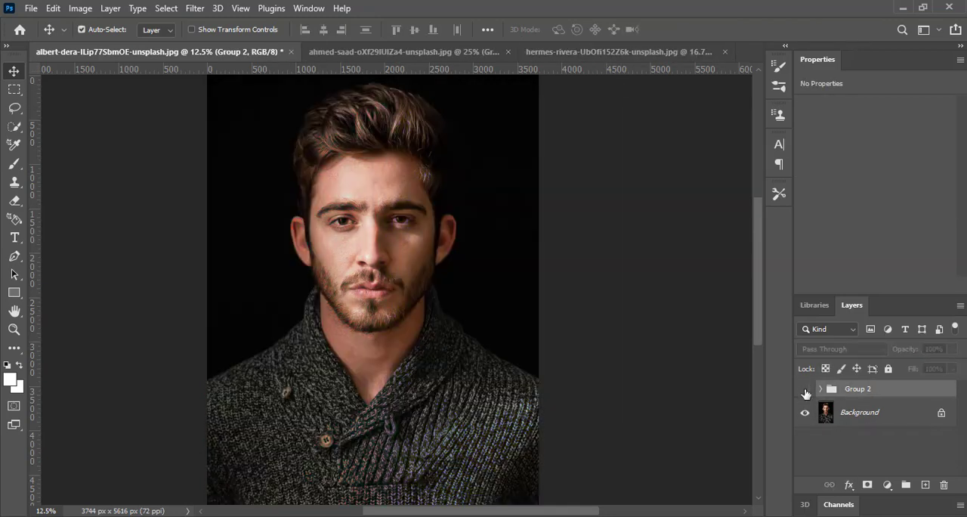
- Hide Group 2 to compare the second portrait with and without the lighting
{"action": "left_click", "coordinate": [602, 52]}
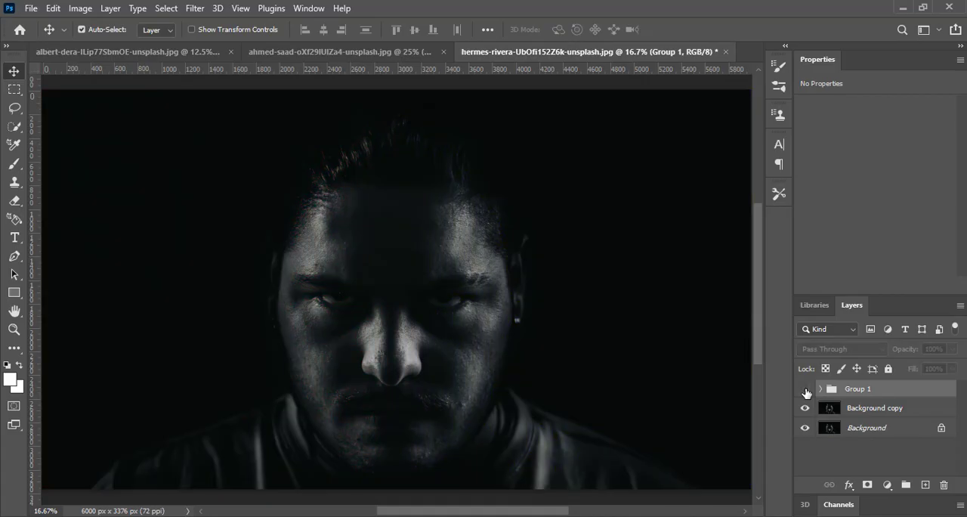